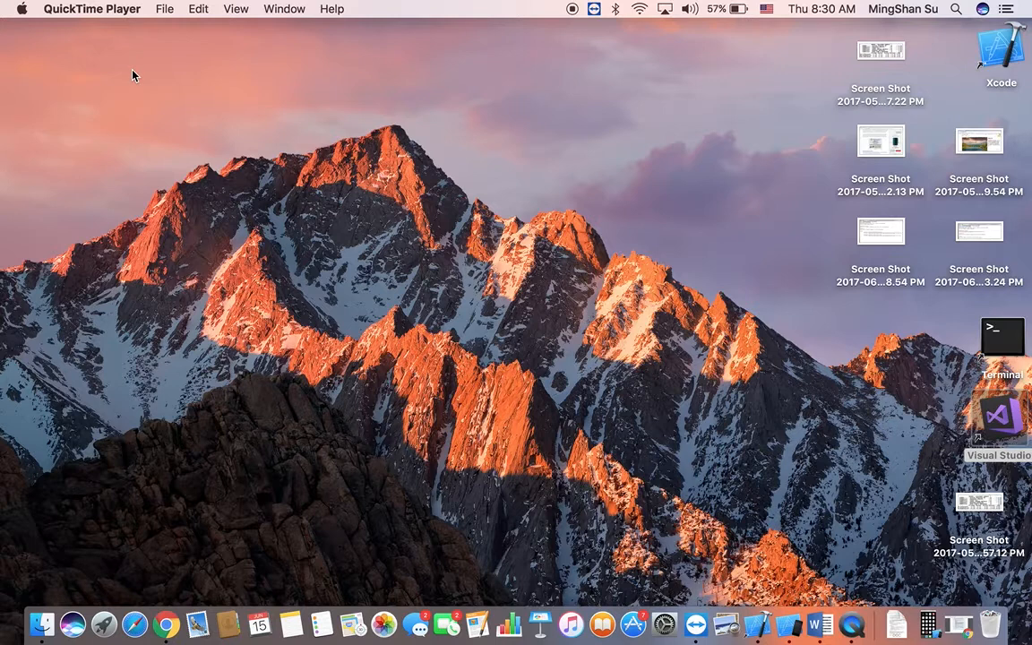
pyautogui.moveTo(134, 633)
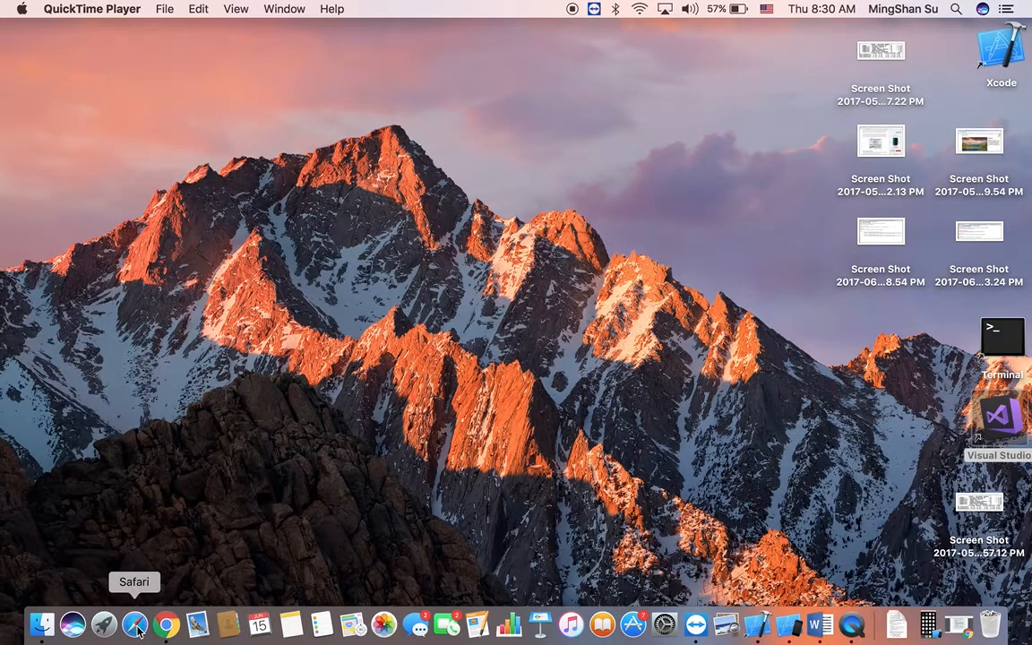
# - Launch Safari and begin entering blackboard.se.edu in the address bar
pyautogui.click(135, 632)
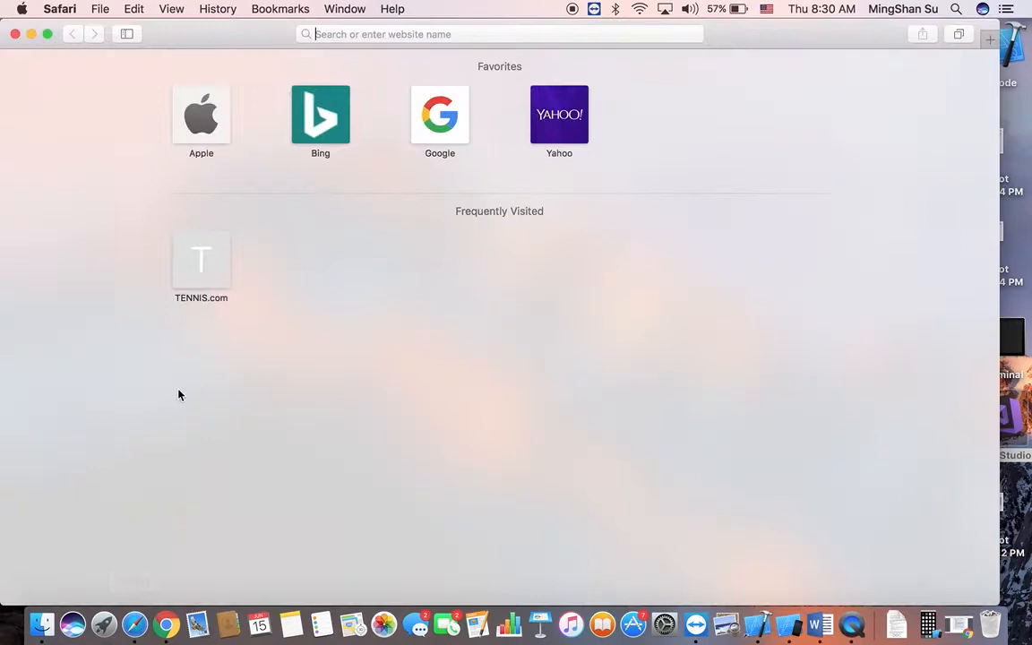
pyautogui.click(476, 34)
pyautogui.write('b')
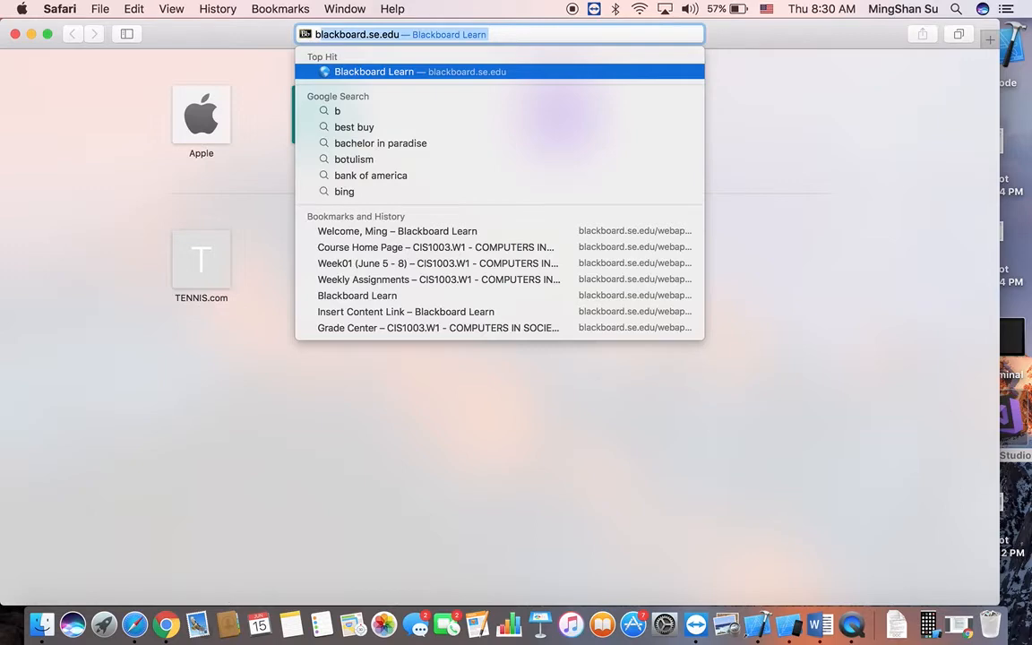
# - Go to the Blackboard Learn suggestion and log in with the pre-filled credentials
pyautogui.click(376, 71)
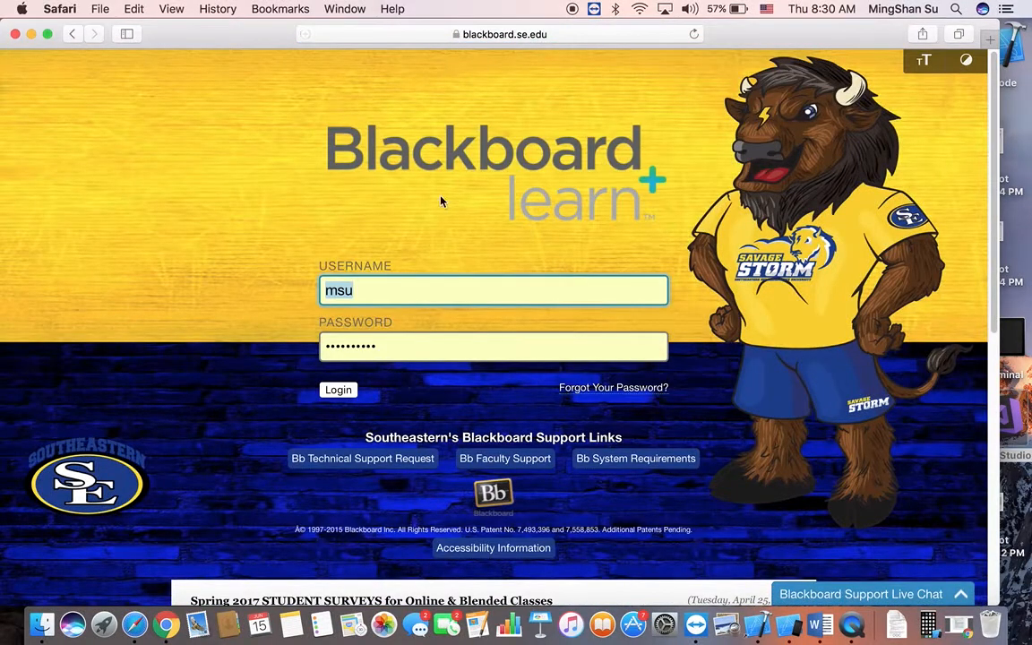
pyautogui.click(338, 390)
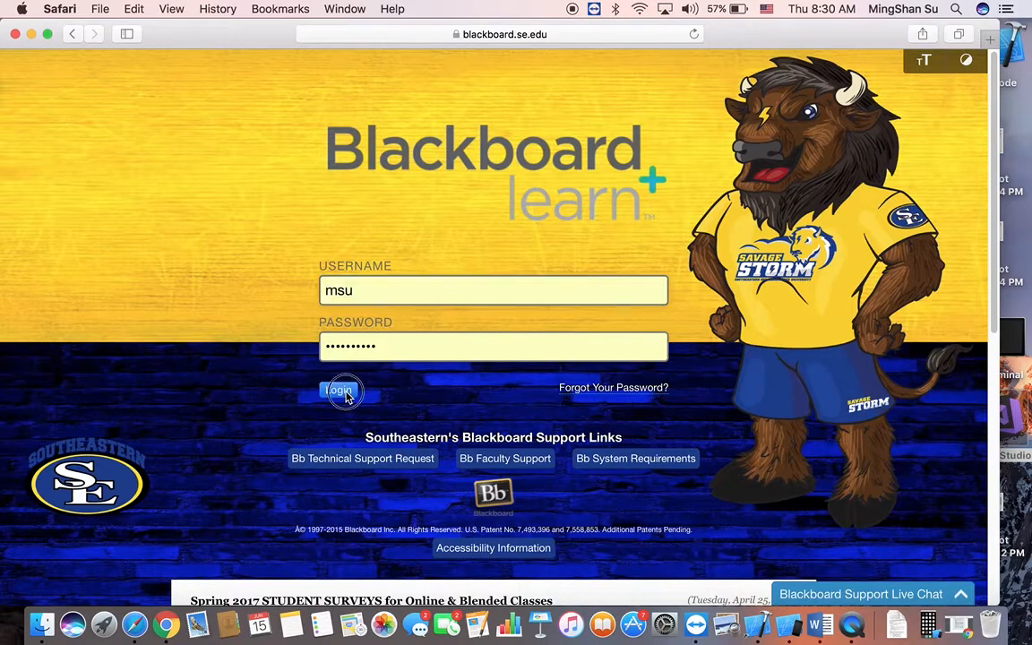
pyautogui.click(342, 390)
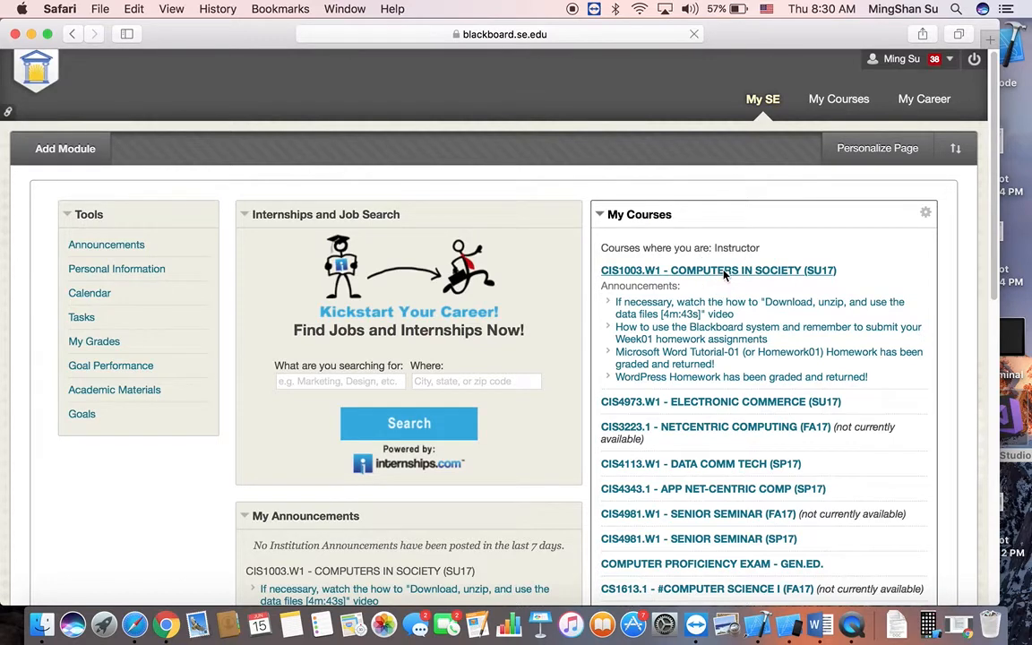
# - Open CIS1003.W1, then Weekly Assignments and the Week01 (June 5 - 8) folder
pyautogui.click(718, 269)
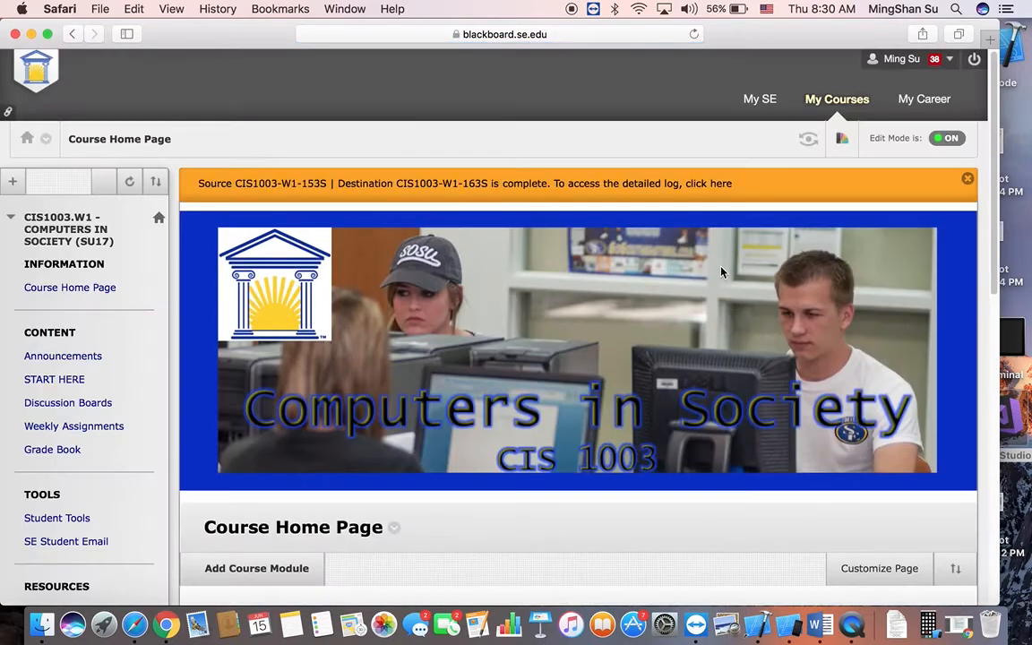
pyautogui.moveTo(578, 286)
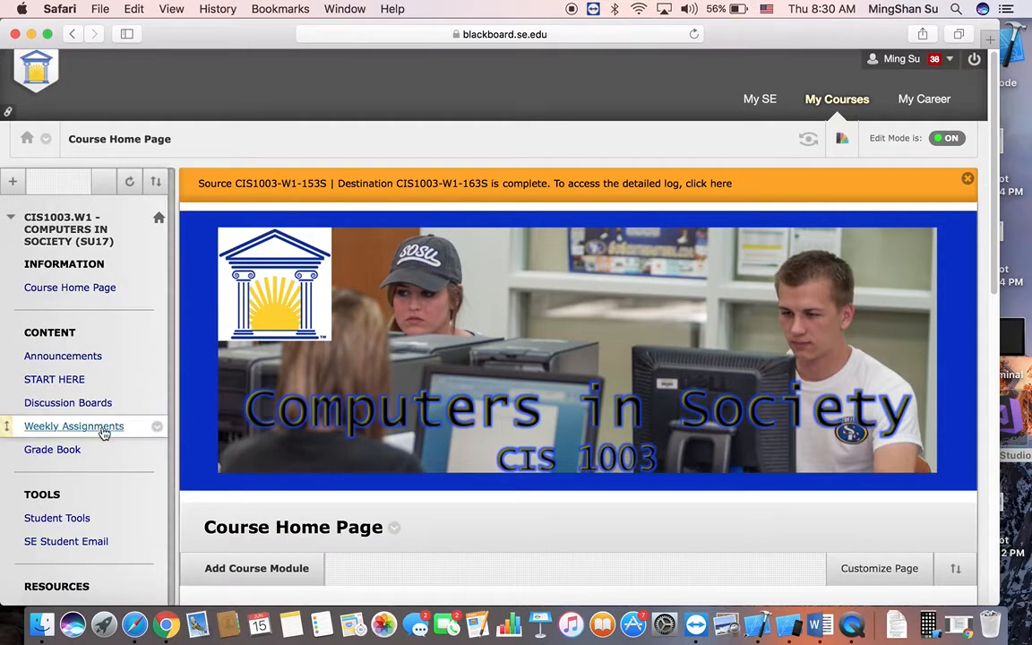
pyautogui.click(74, 426)
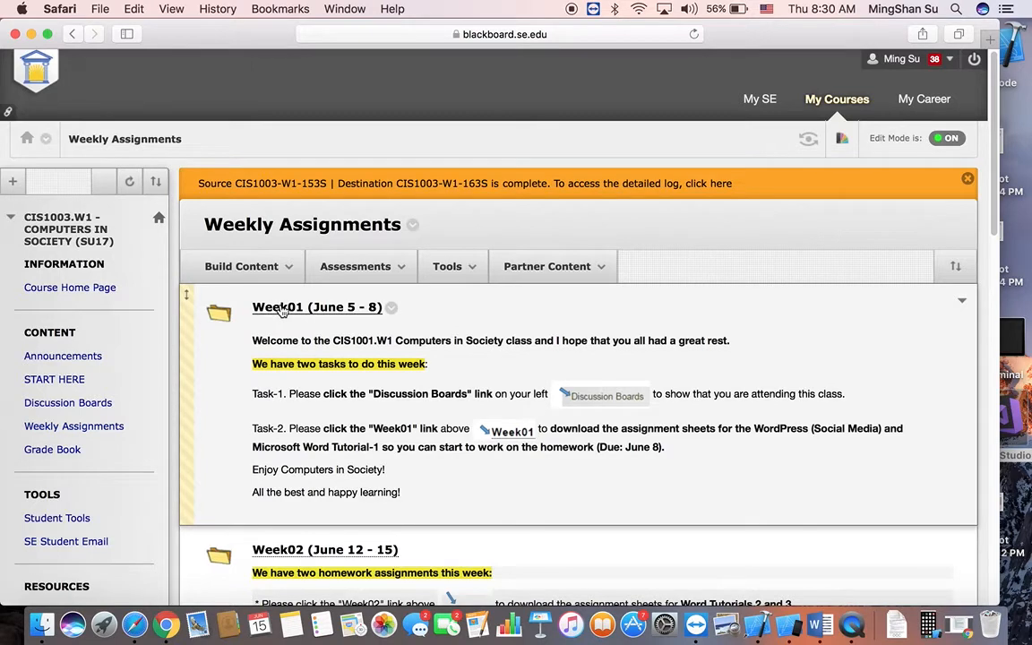
pyautogui.click(317, 307)
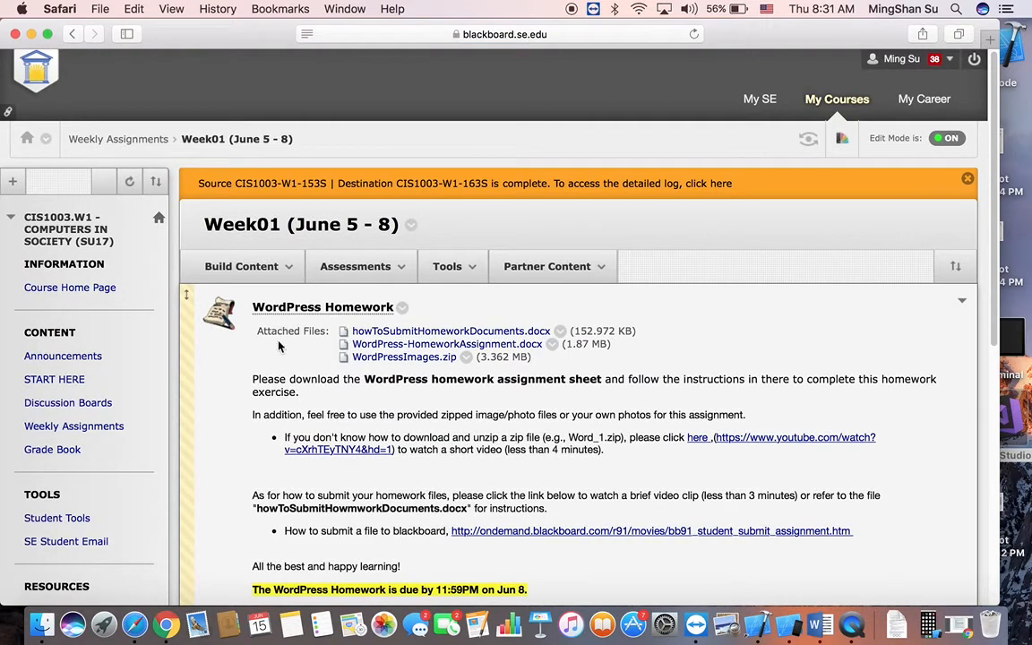
pyautogui.moveTo(285, 317)
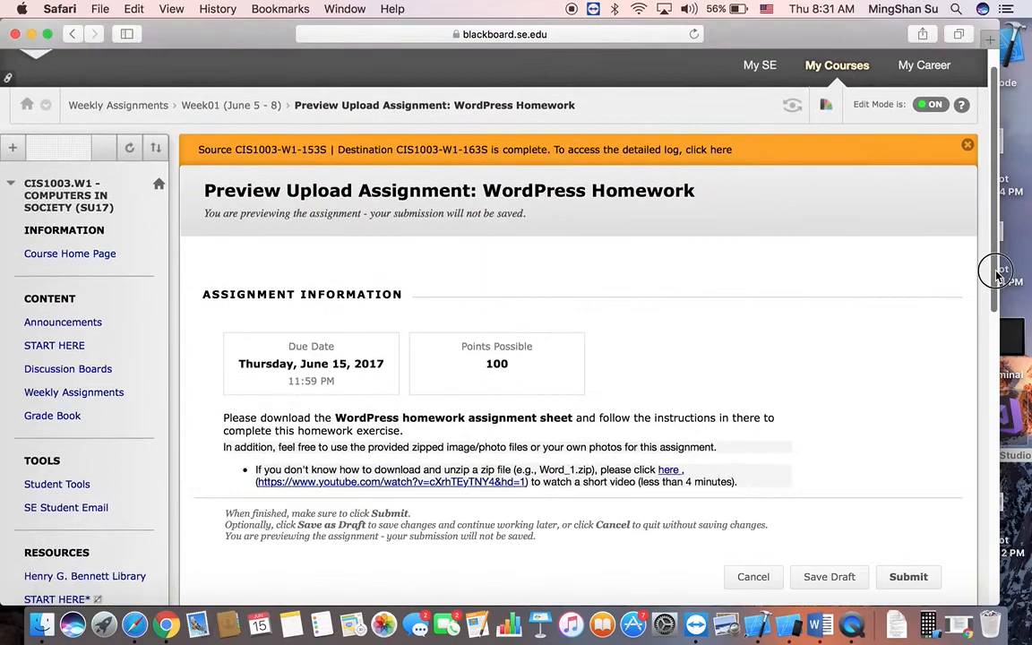
# - Scroll to Assignment Submission and open the file chooser from this computer
pyautogui.scroll(-3)
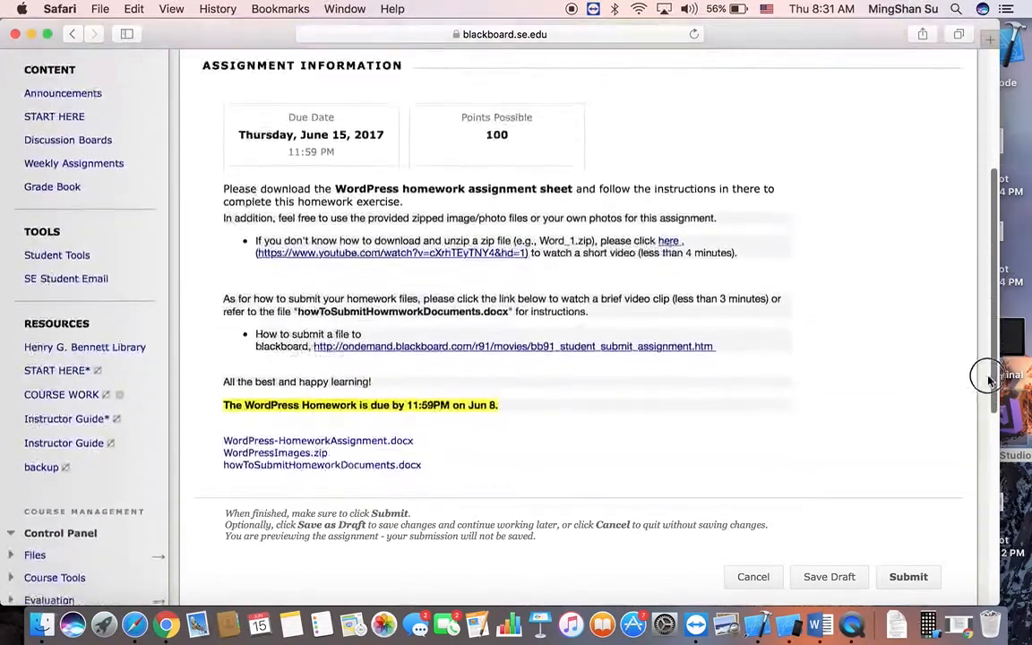
pyautogui.scroll(-3)
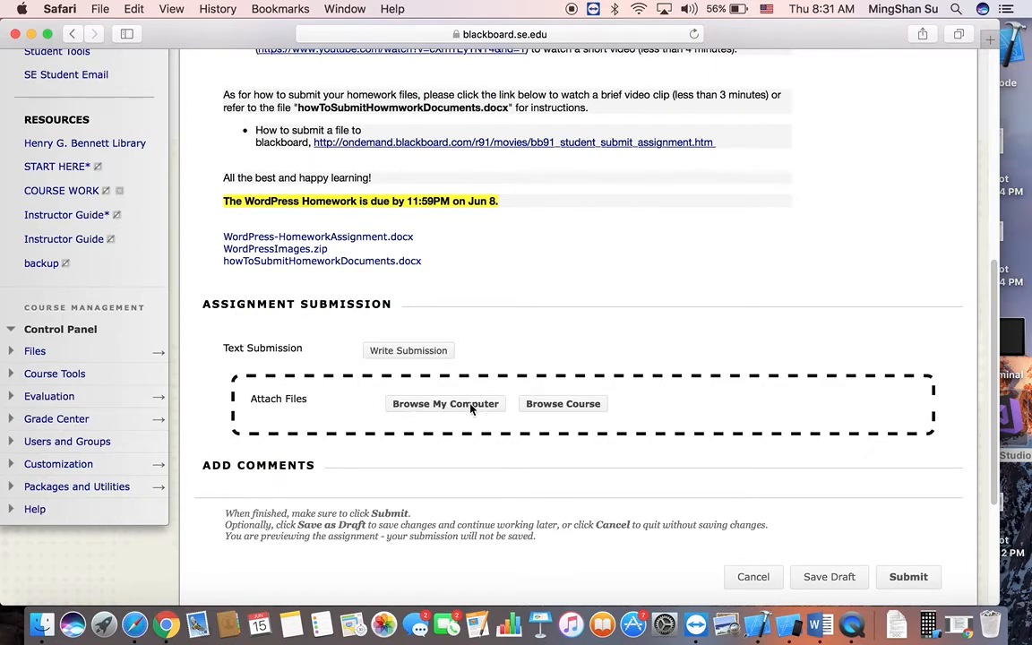
pyautogui.click(445, 403)
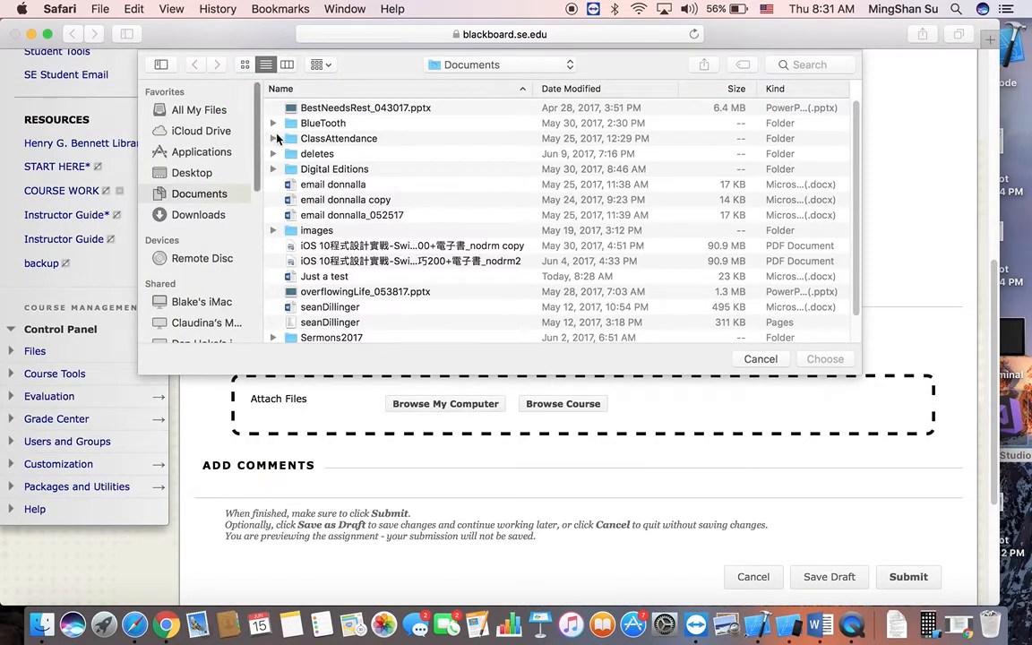
pyautogui.moveTo(199, 193)
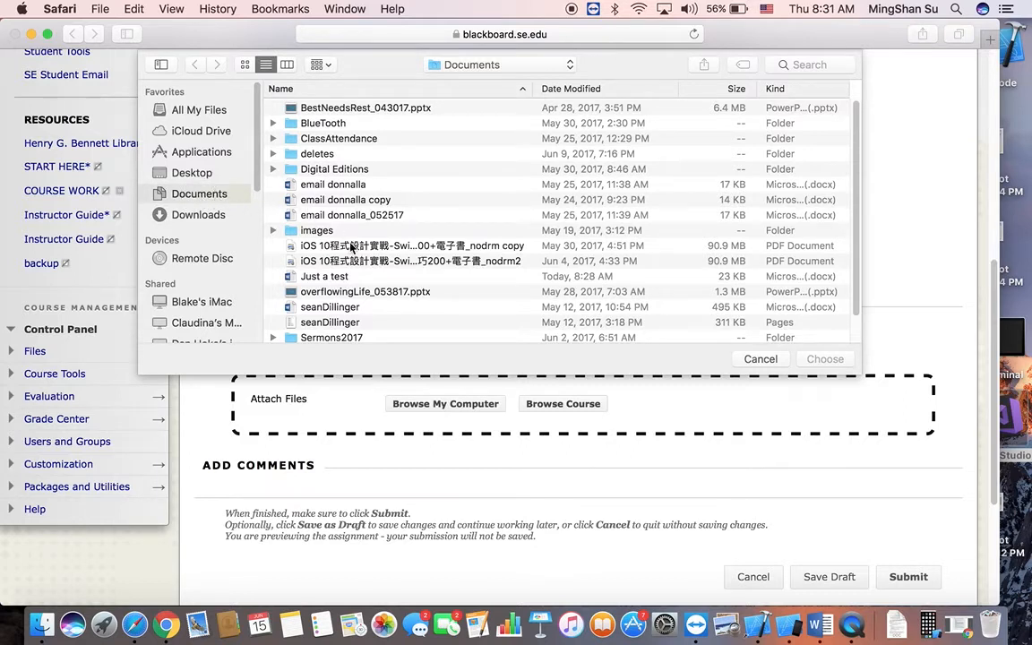
# - Choose Just a test.docx from Documents to attach it
pyautogui.click(323, 276)
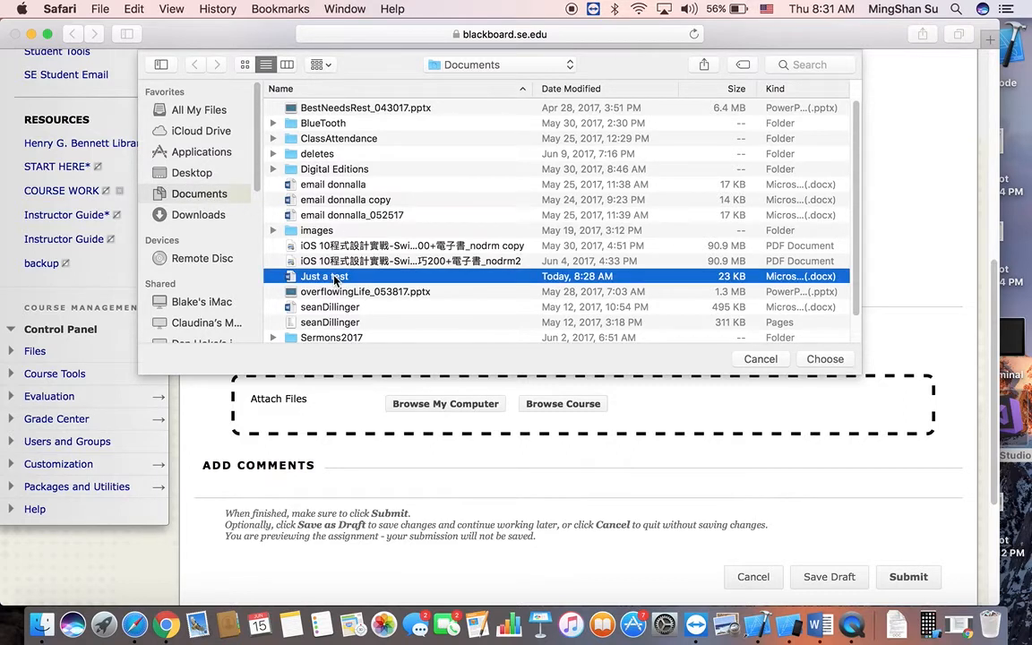
pyautogui.moveTo(356, 285)
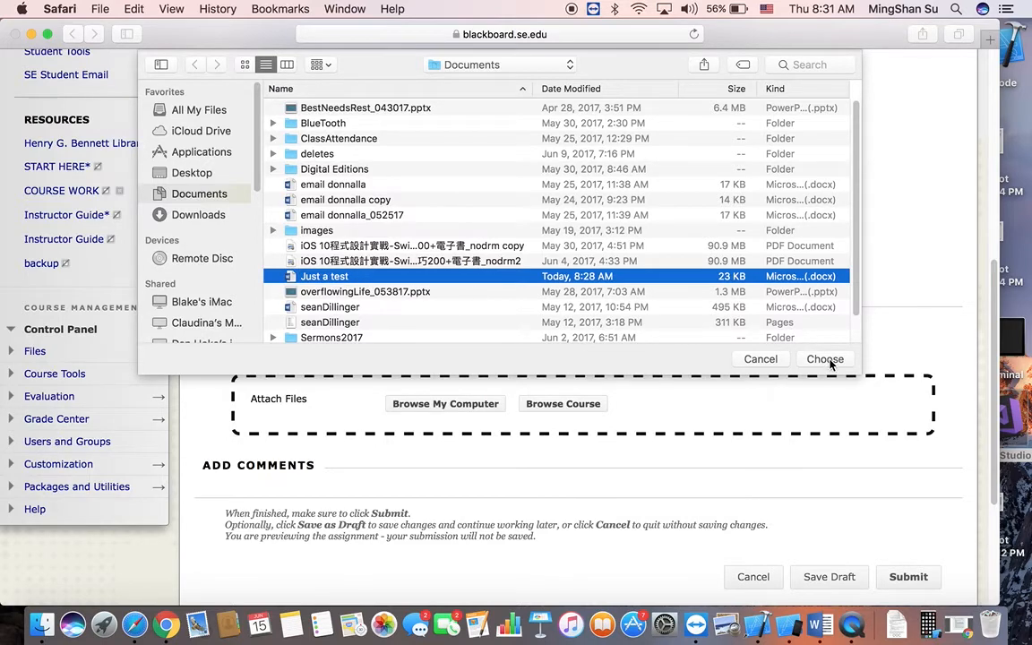
pyautogui.click(824, 360)
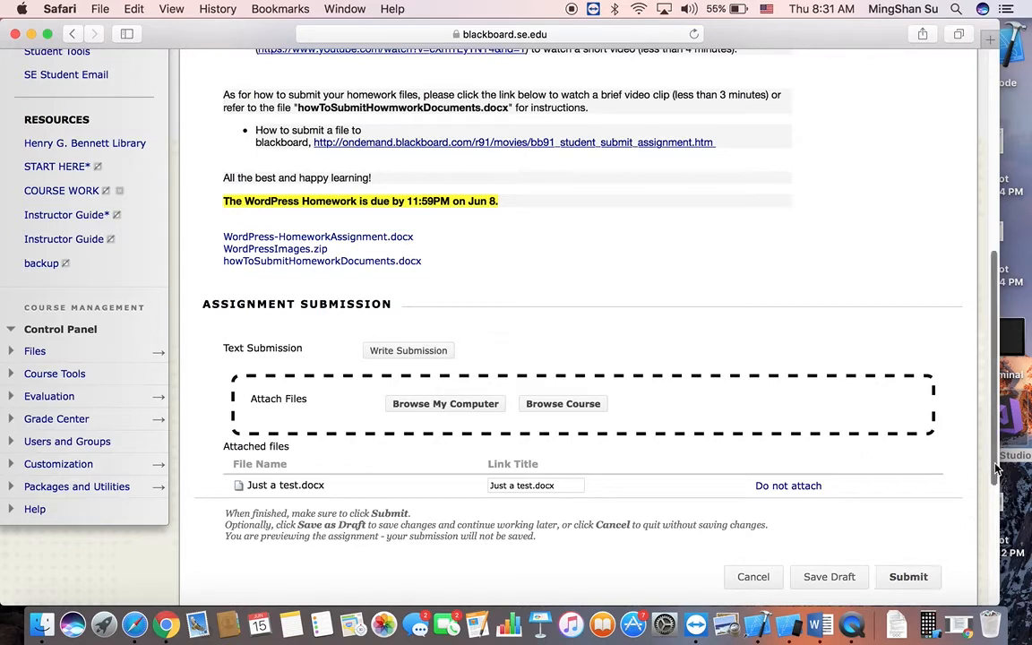
# - Scroll to the bottom of the page and submit the WordPress Homework with its attachment
pyautogui.scroll(-3)
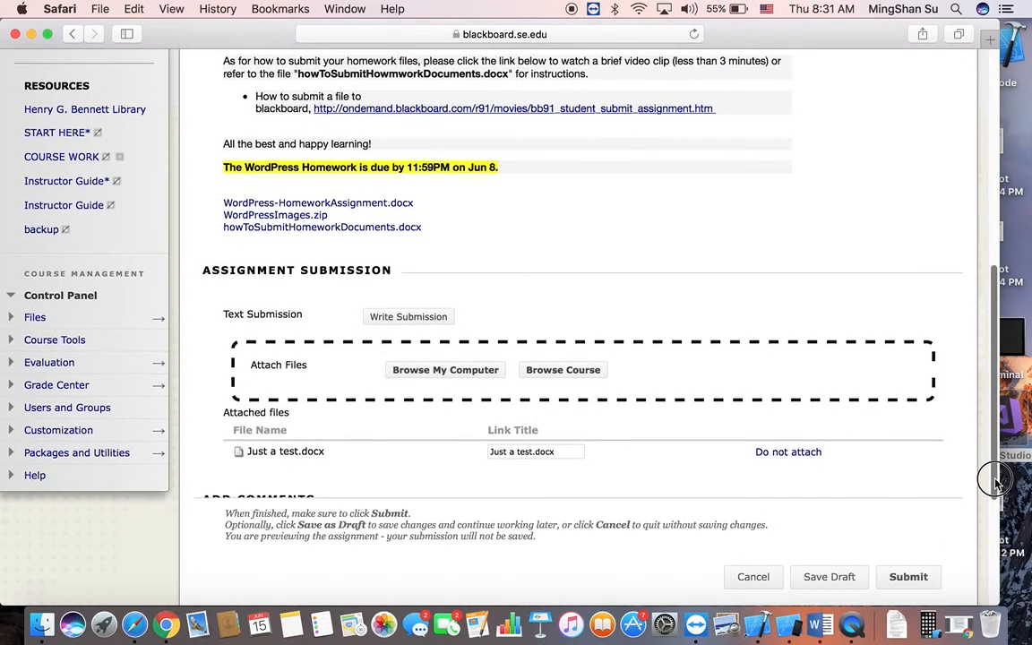
pyautogui.scroll(-3)
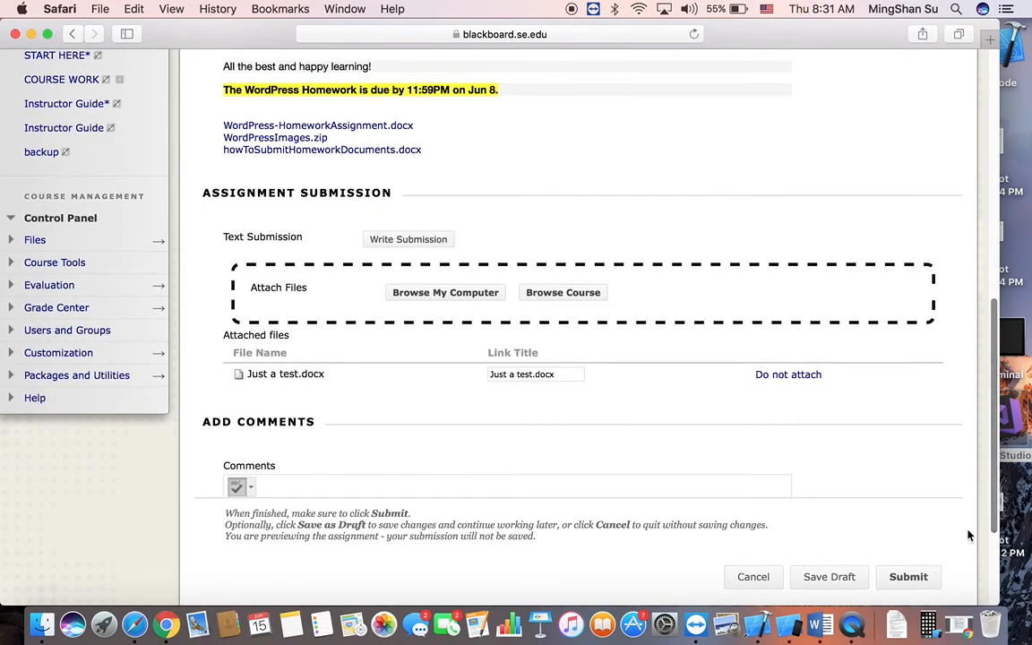
pyautogui.click(908, 577)
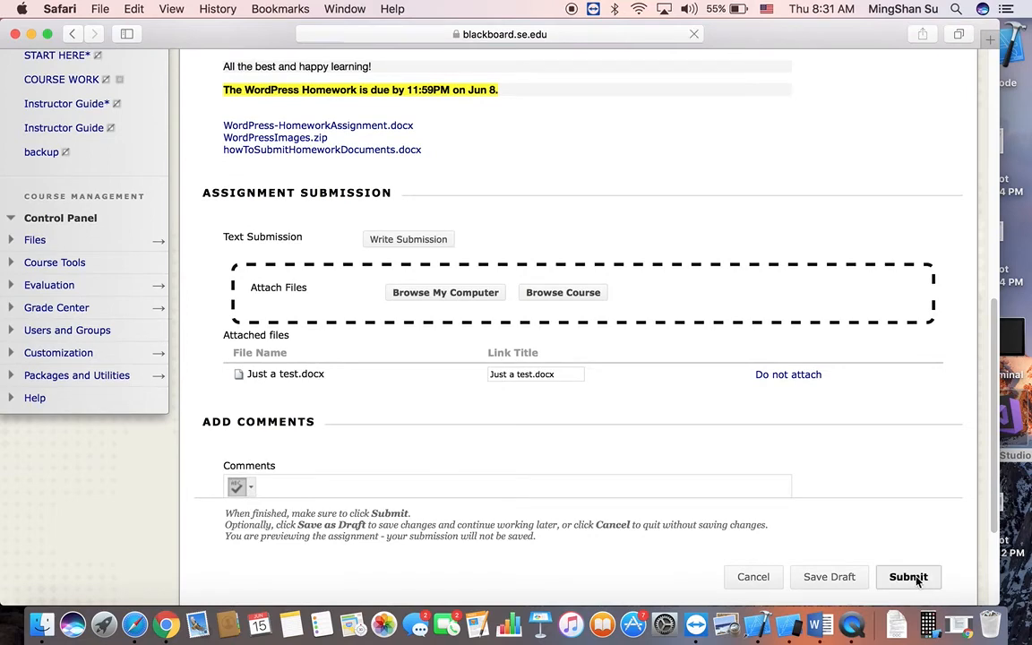
pyautogui.click(909, 577)
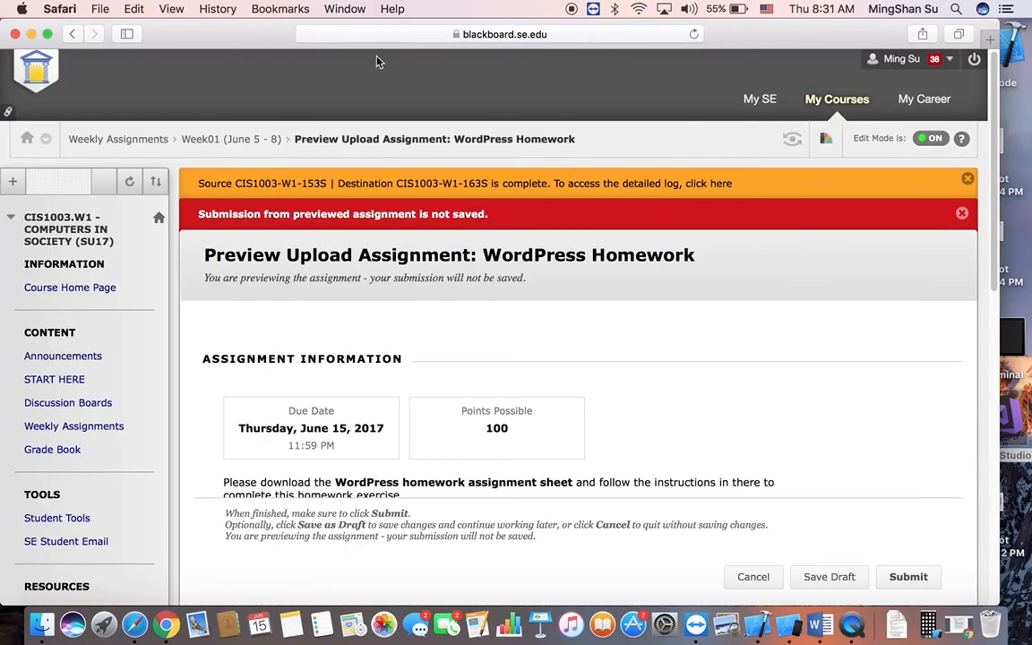
pyautogui.moveTo(330, 229)
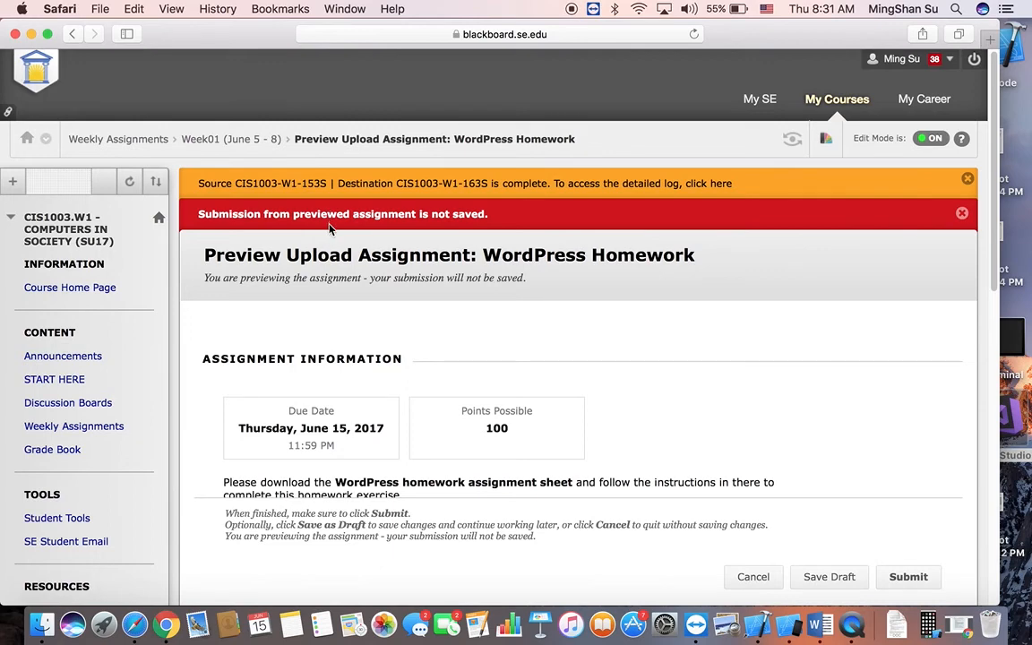
pyautogui.moveTo(343, 238)
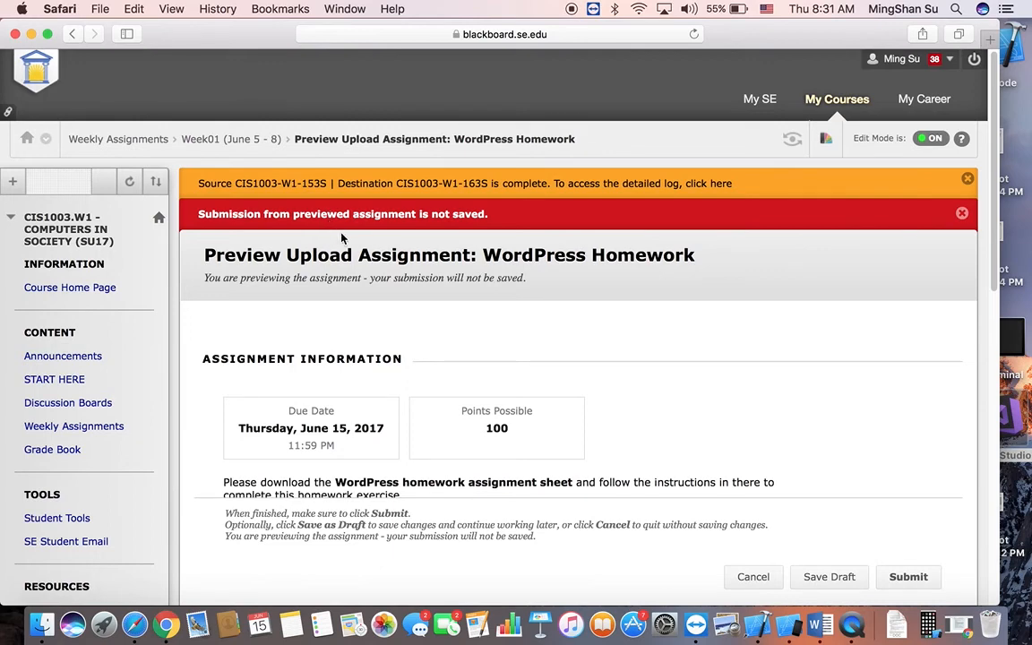